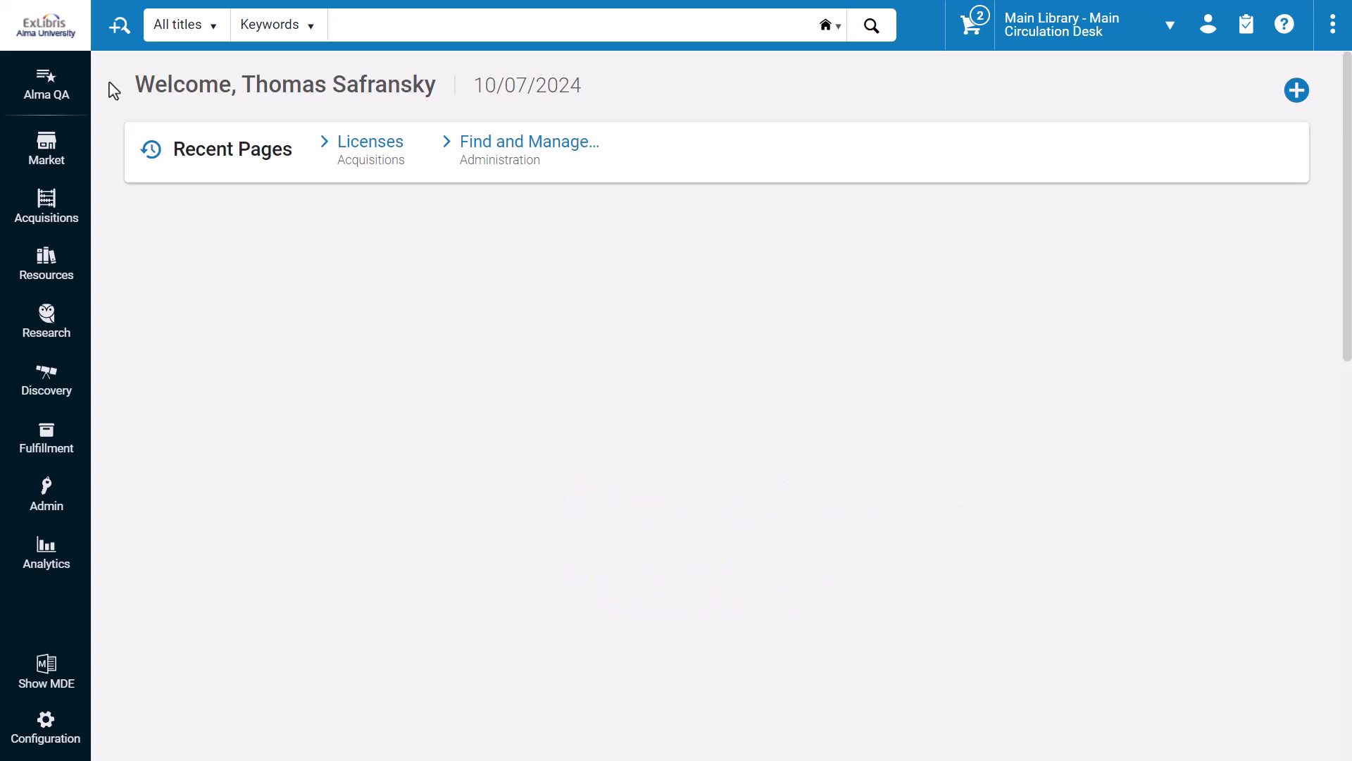
{"action": "mouse_move", "coordinate": [45, 205]}
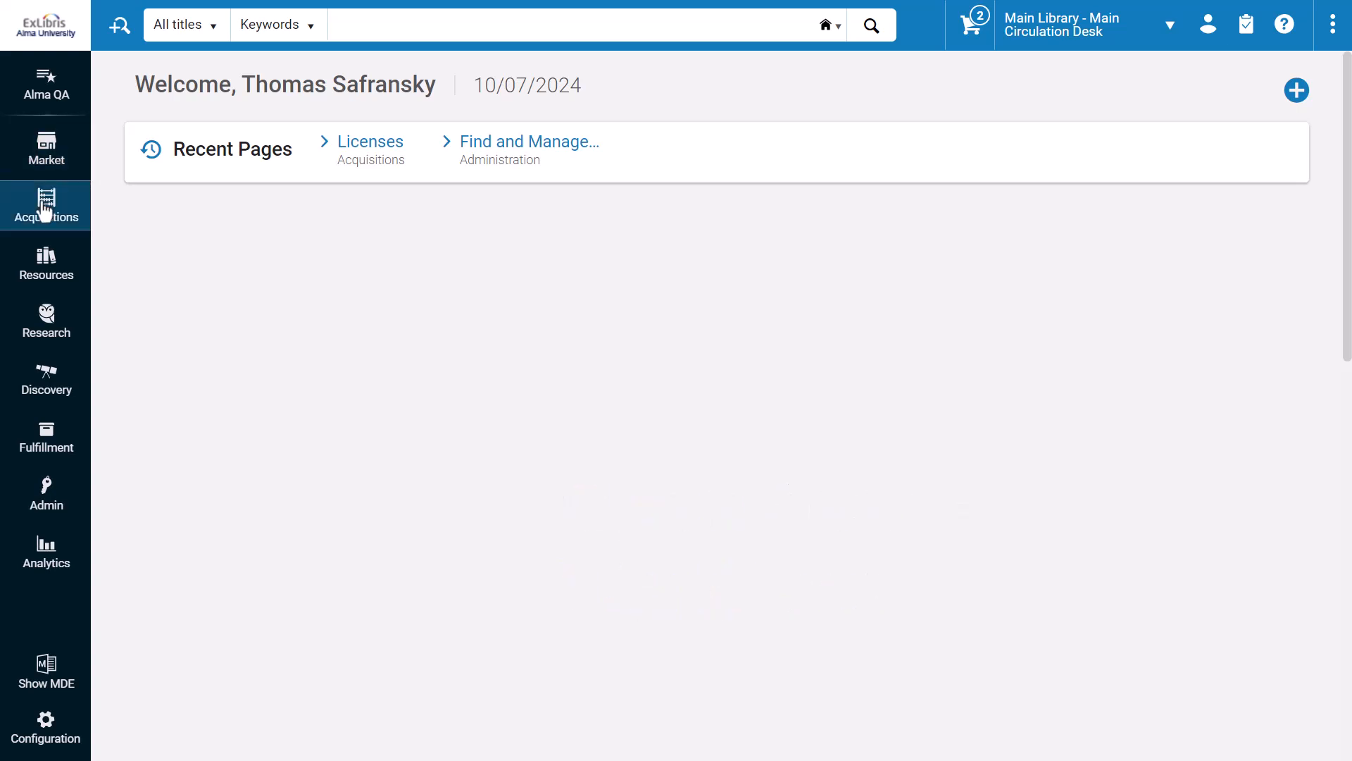
Go to Acquisitions to reach the Licenses and Amendments list
{"action": "left_click", "coordinate": [1154, 128]}
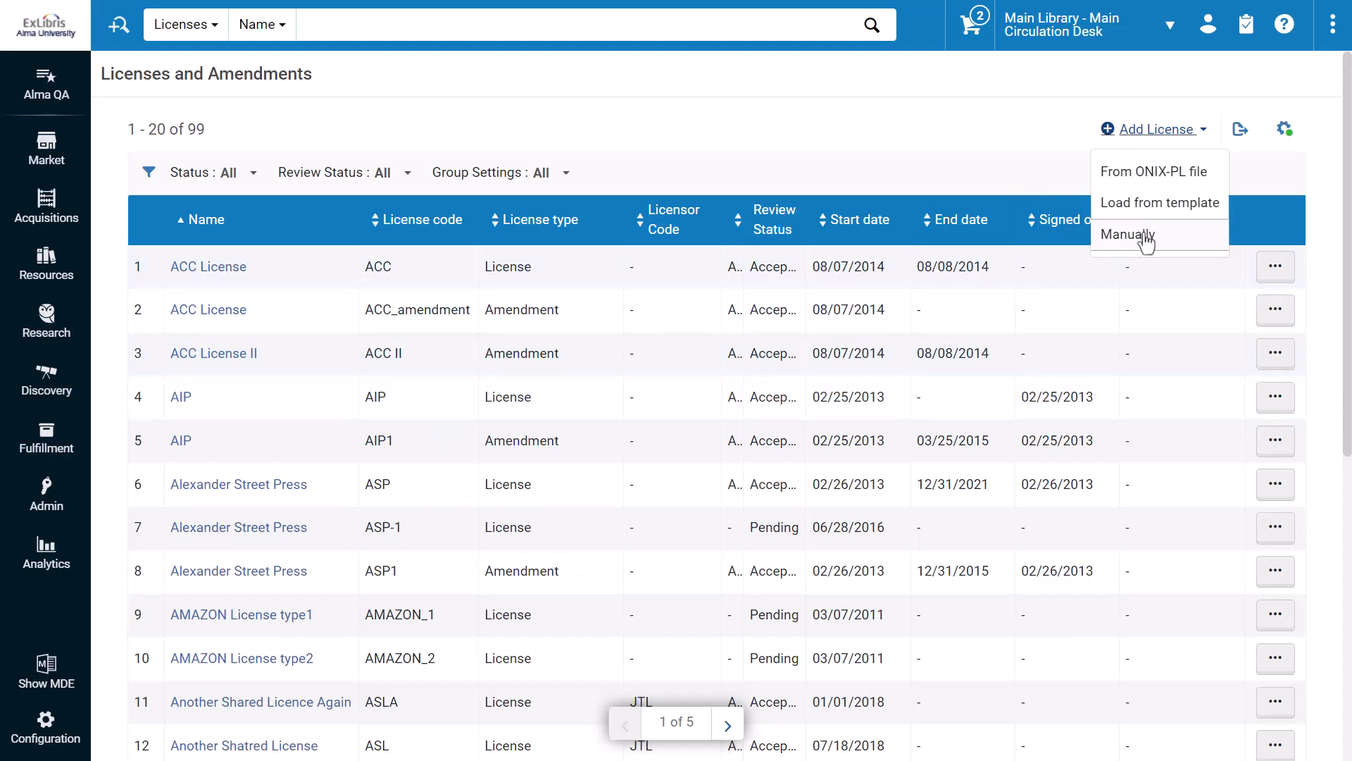
Add a license manually named Transformative Agreement, code TA, type Transformative Agreement
{"action": "left_click", "coordinate": [1129, 235]}
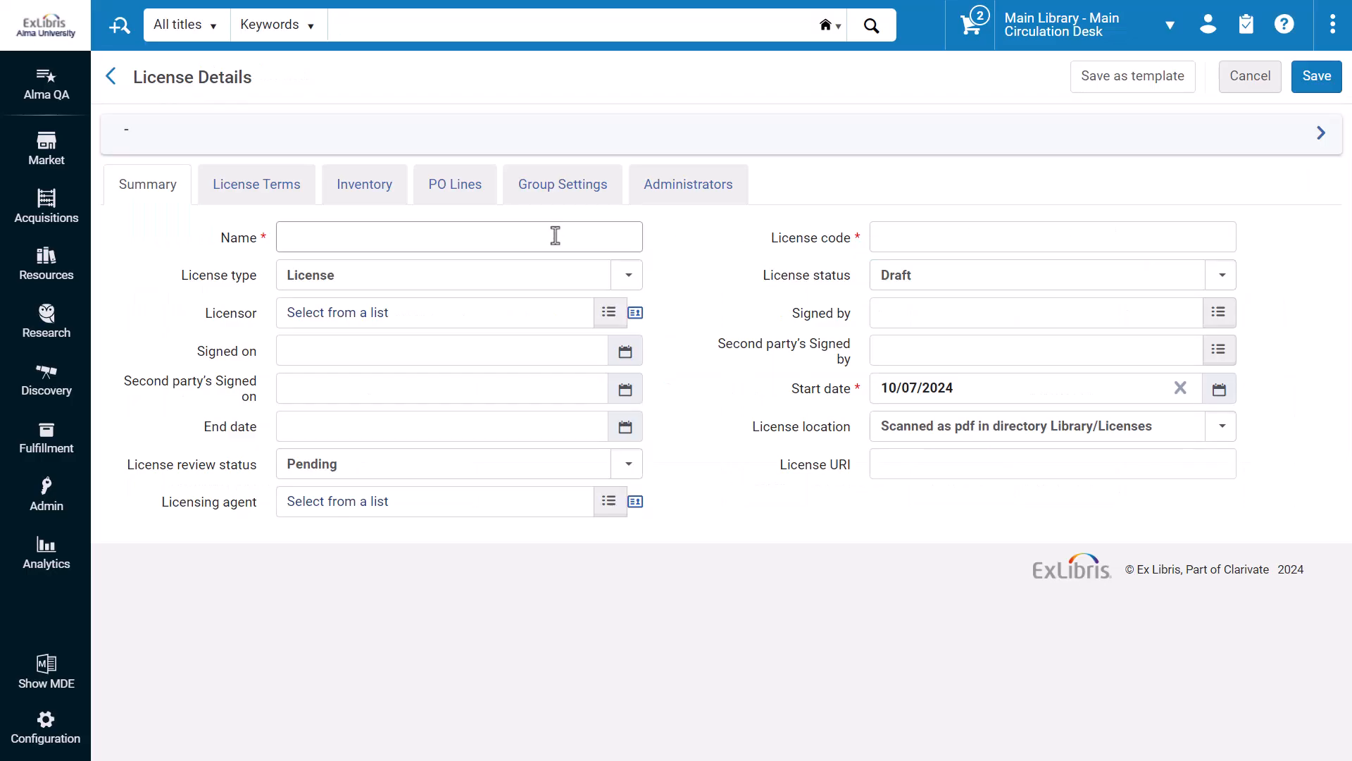
{"action": "left_click", "coordinate": [1051, 237]}
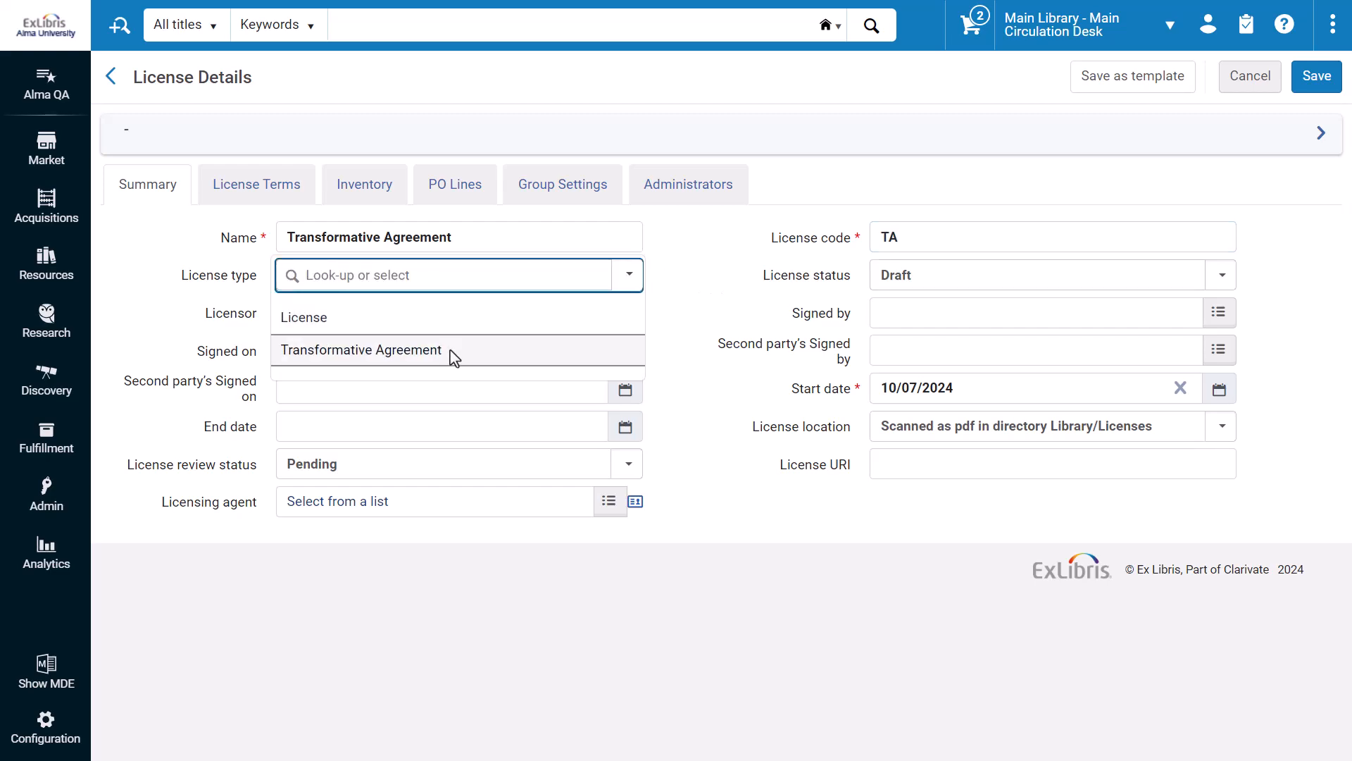
{"action": "left_click", "coordinate": [362, 349]}
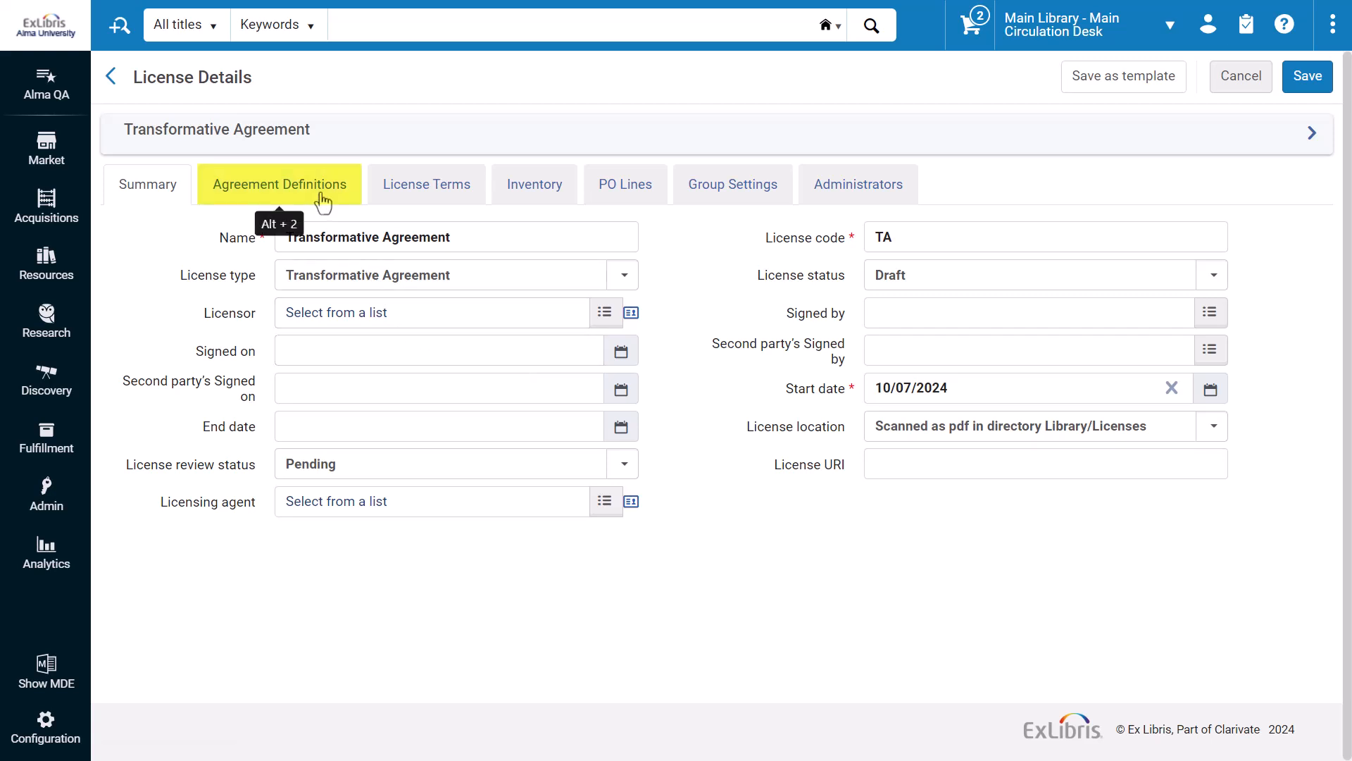
In Agreement Definitions, replace Unlimited with 20 tokens total and save the license
{"action": "left_click", "coordinate": [279, 183]}
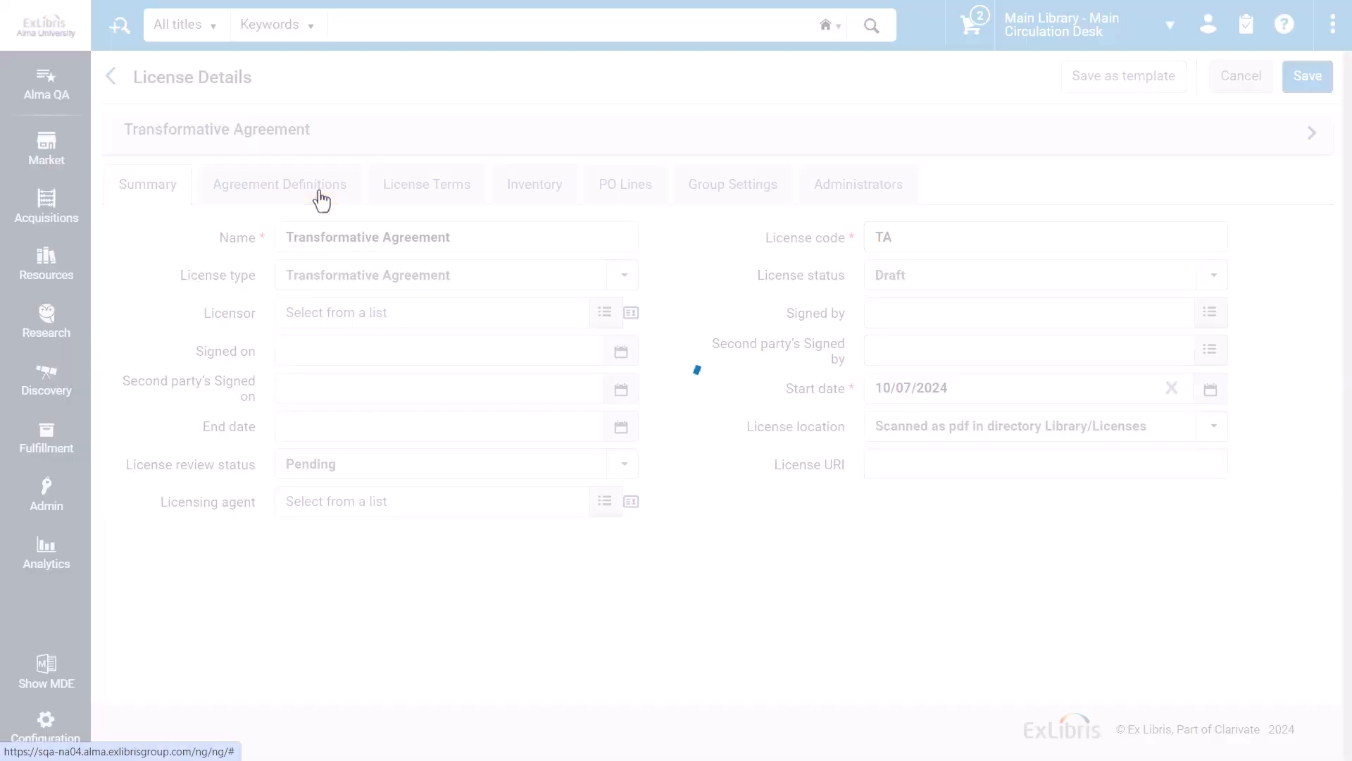
{"action": "left_click", "coordinate": [279, 183]}
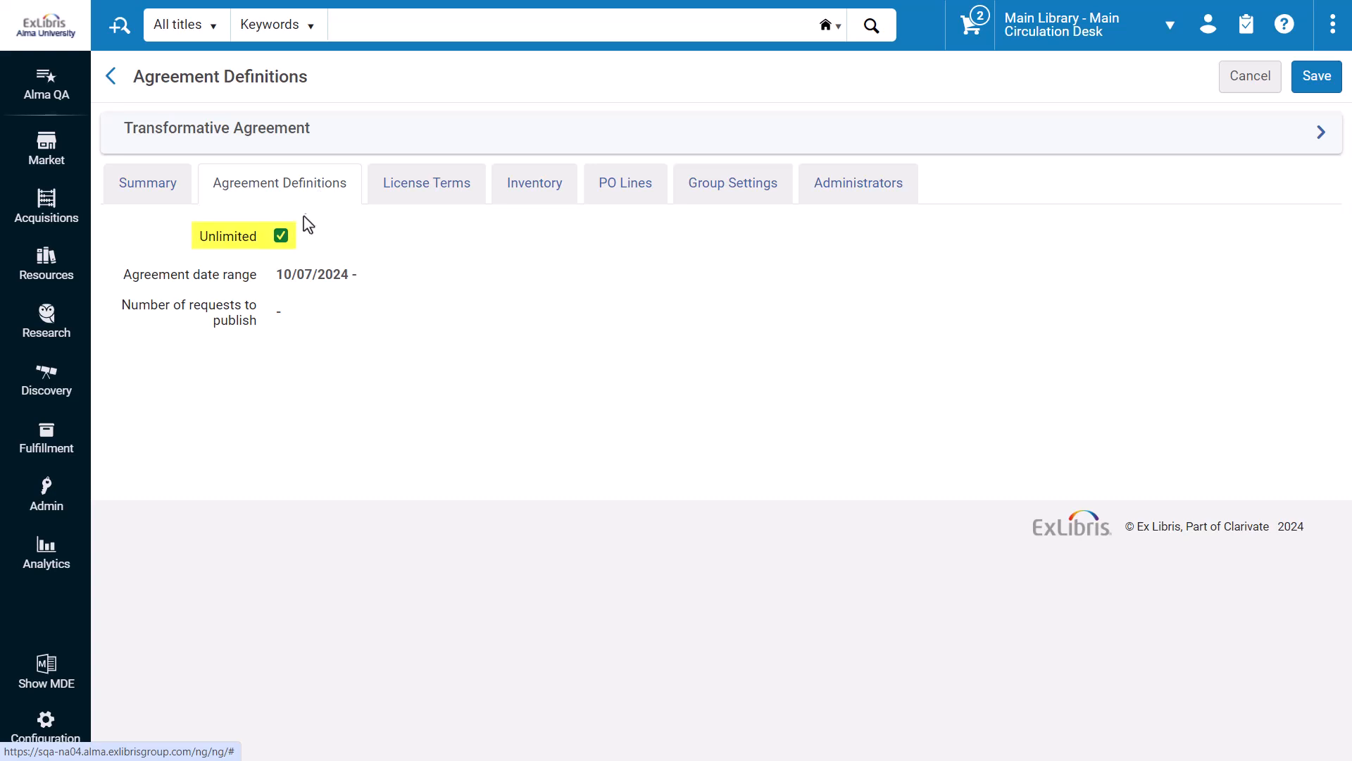
{"action": "left_click", "coordinate": [281, 235]}
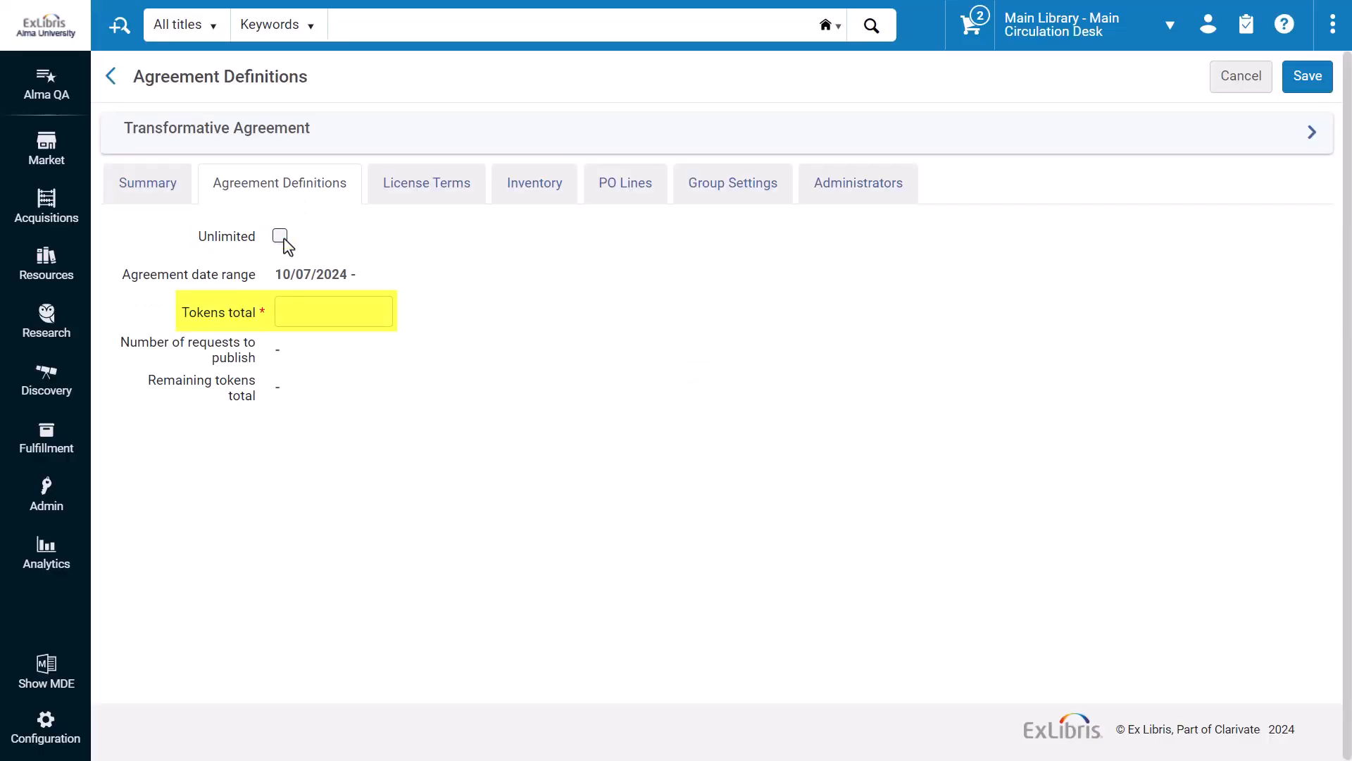
{"action": "type", "text": "20"}
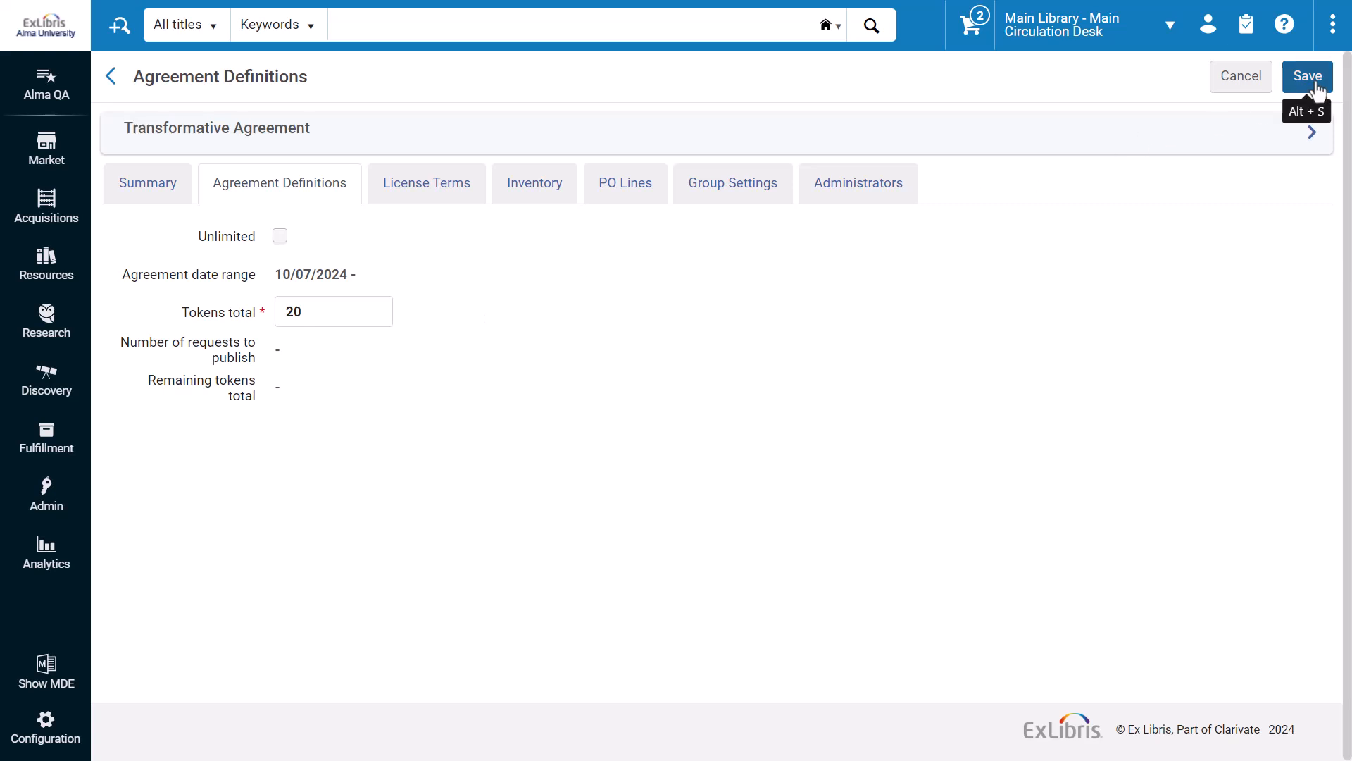
{"action": "left_click", "coordinate": [1308, 76]}
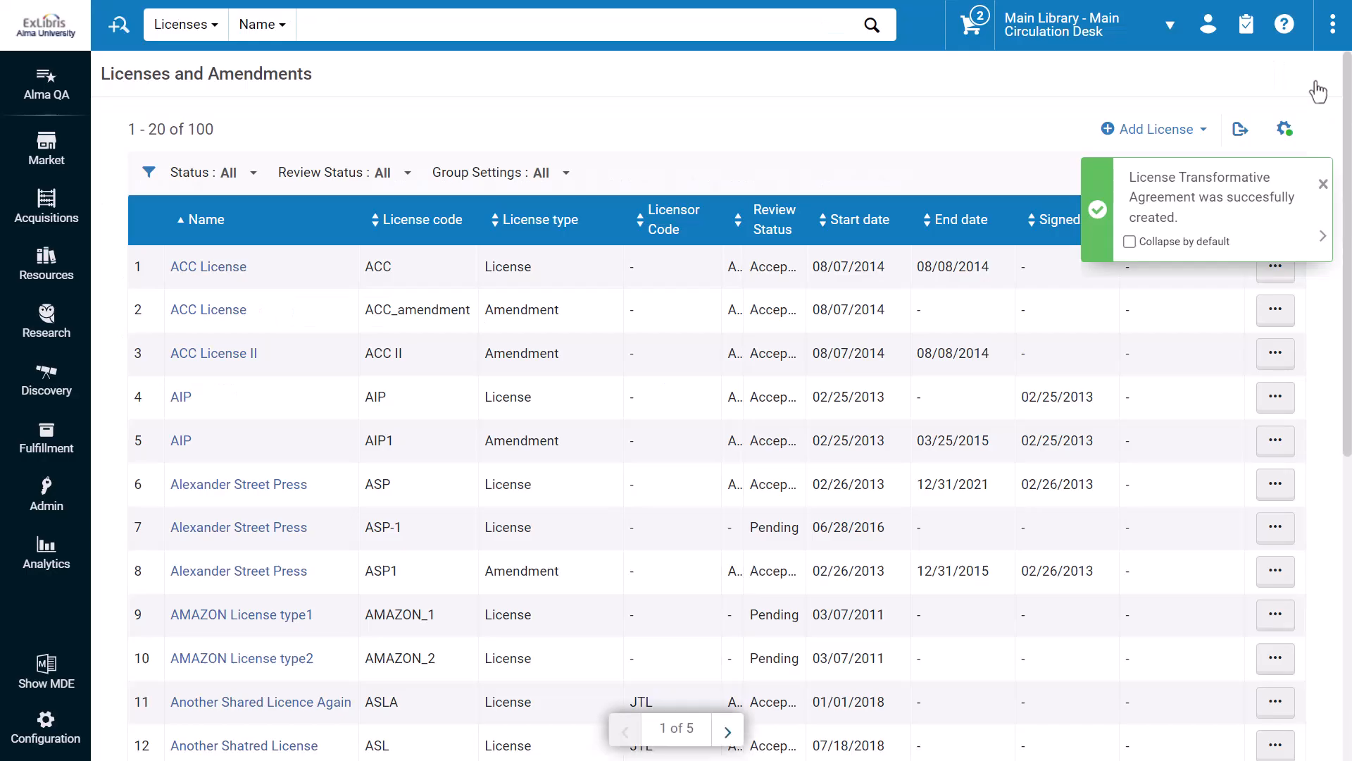
Order Picasso (World of Art) from its search result as an APC - One Time PO line
{"action": "left_click", "coordinate": [871, 23]}
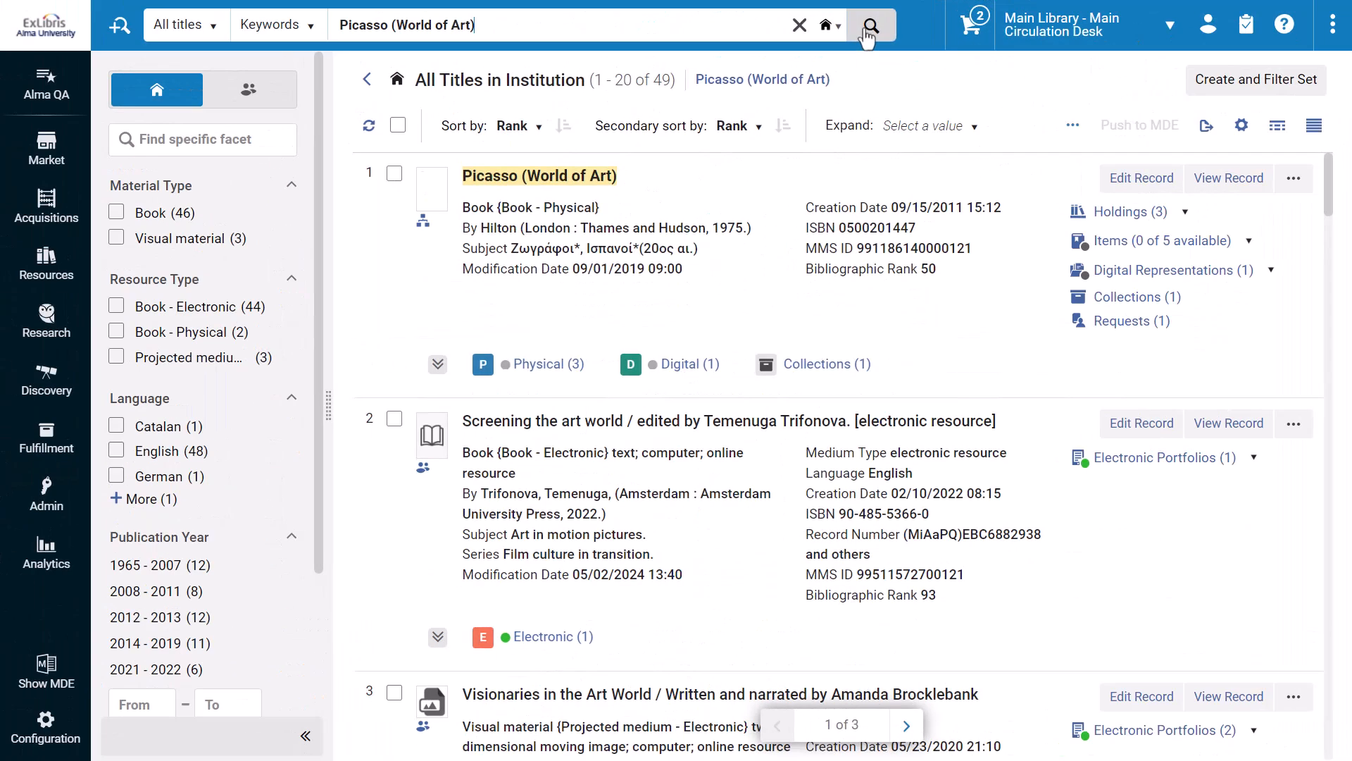
{"action": "left_click", "coordinate": [1293, 179]}
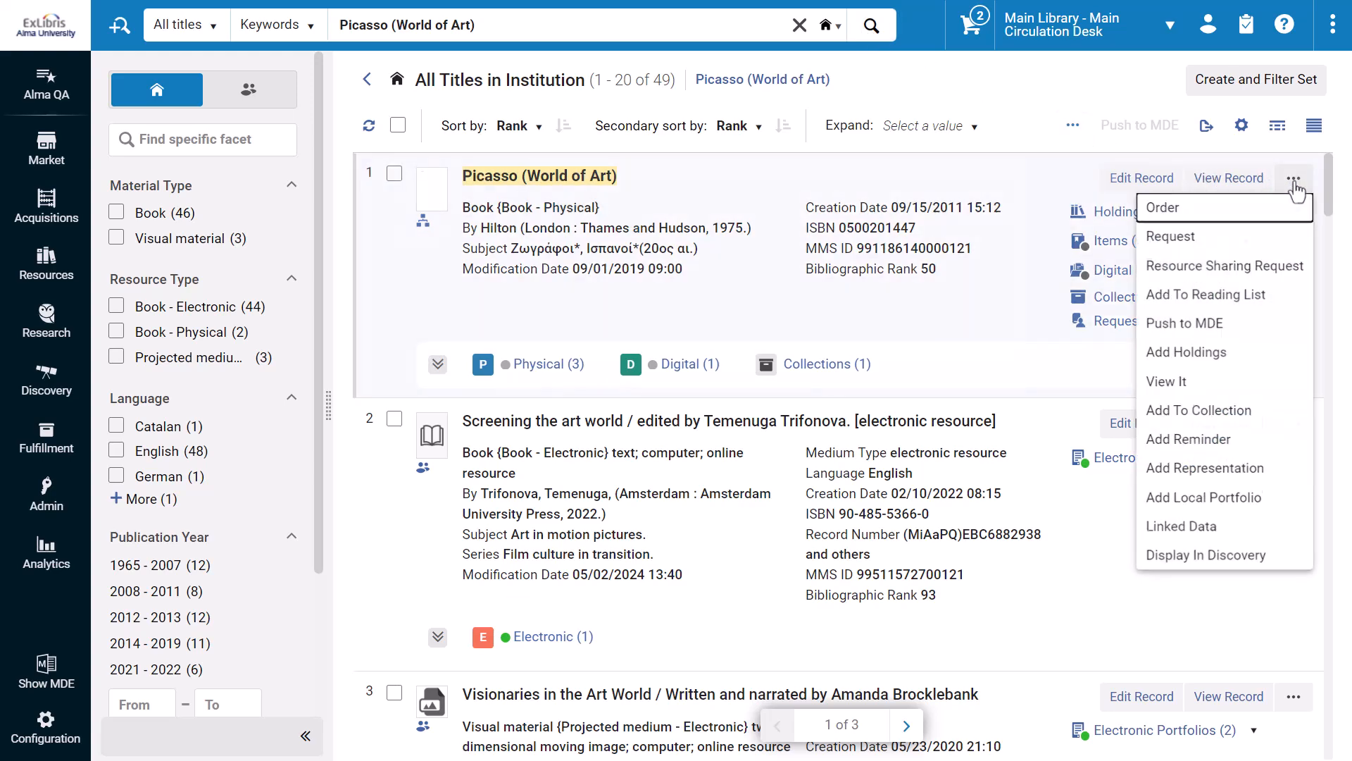
{"action": "left_click", "coordinate": [1164, 207]}
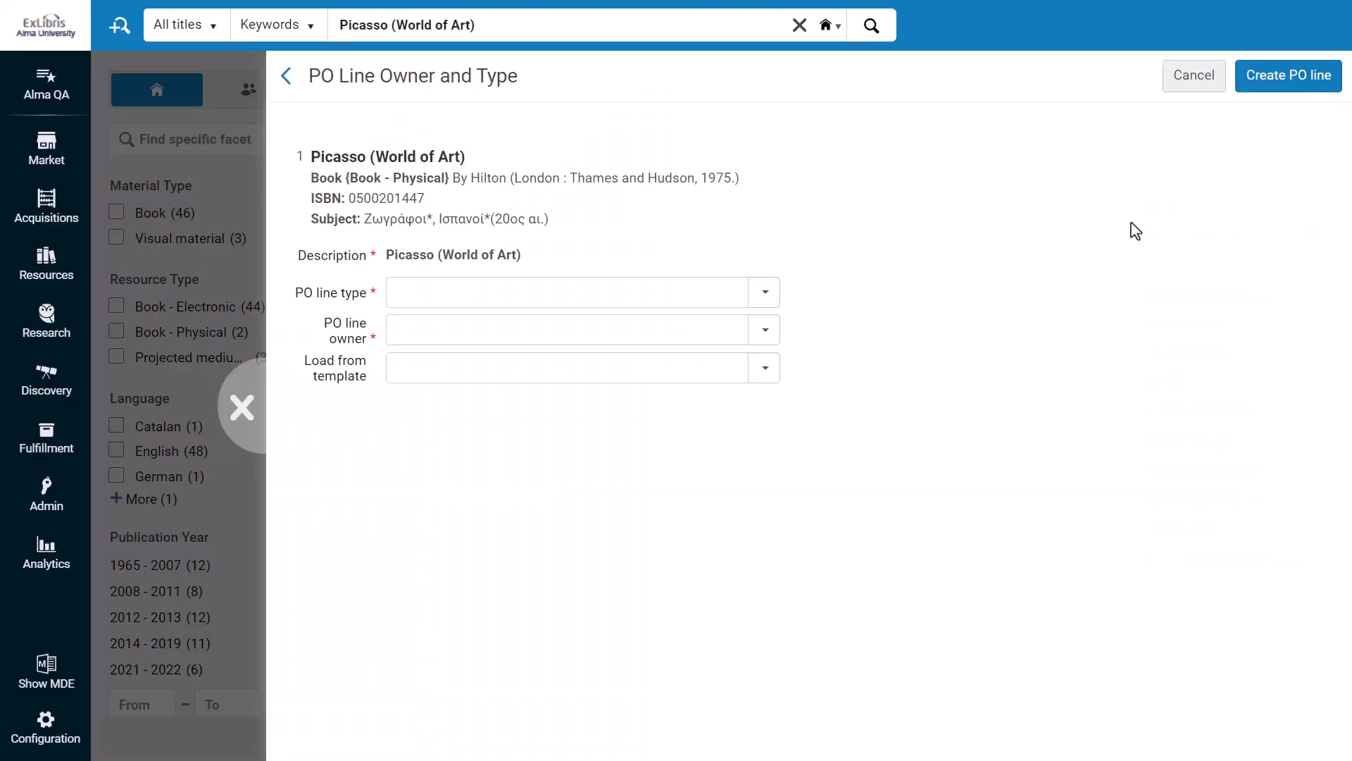
{"action": "left_click", "coordinate": [763, 292]}
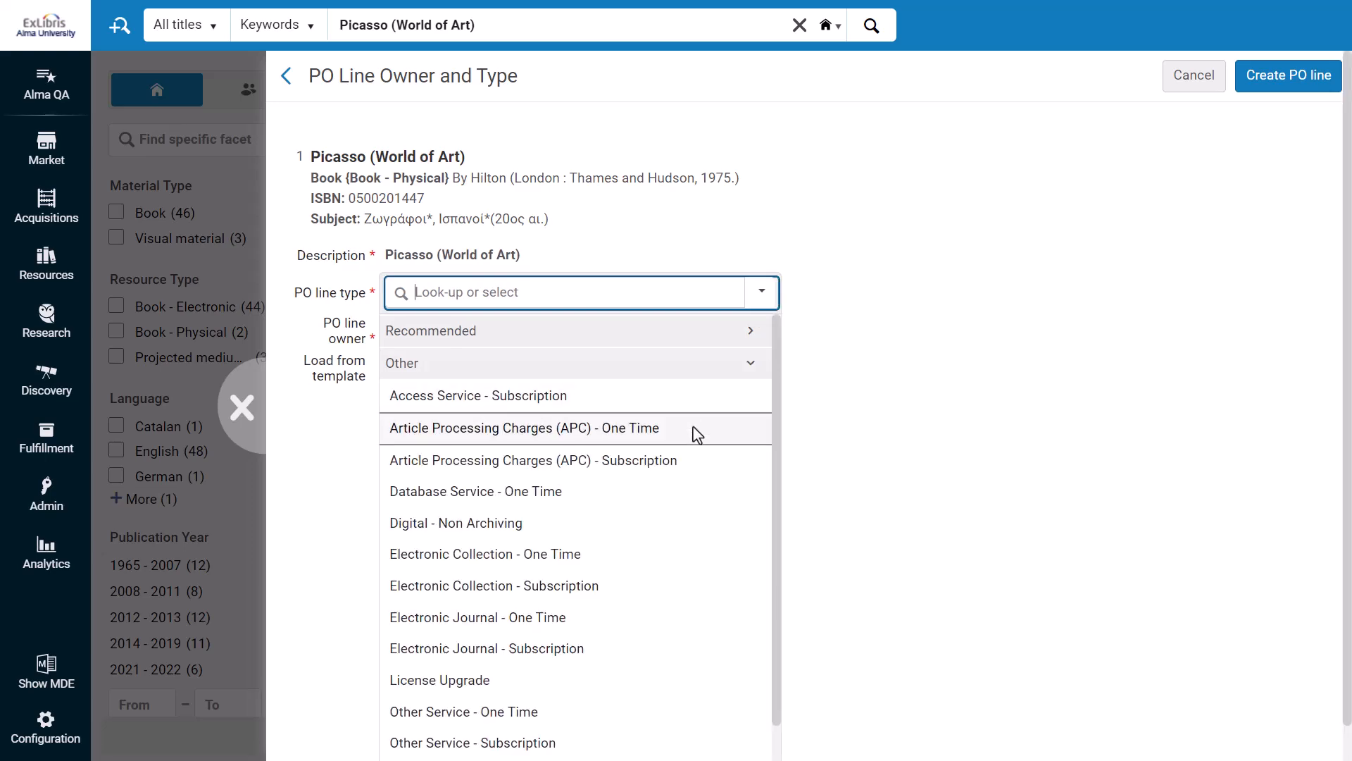
{"action": "left_click", "coordinate": [524, 428]}
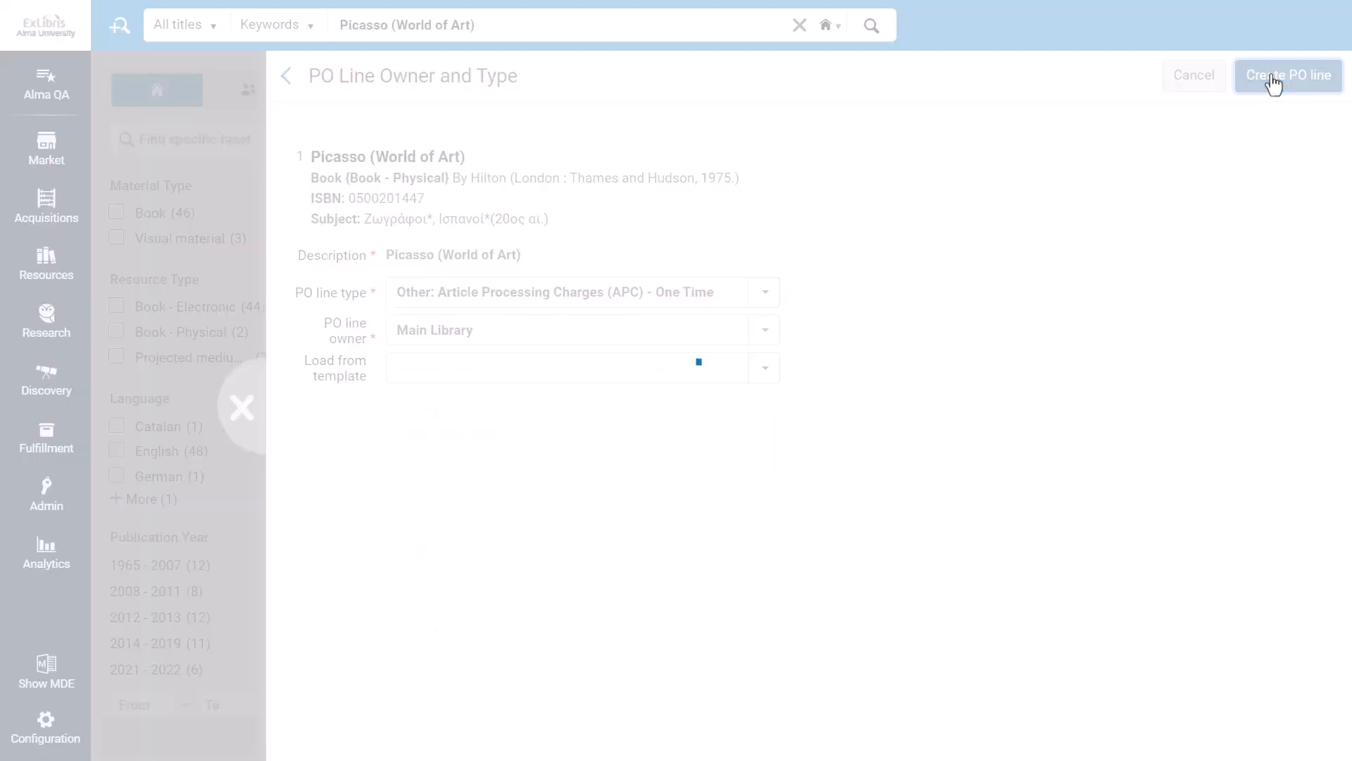
Create the PO line with ProQuest as material supplier and marked No charge
{"action": "left_click", "coordinate": [1289, 74]}
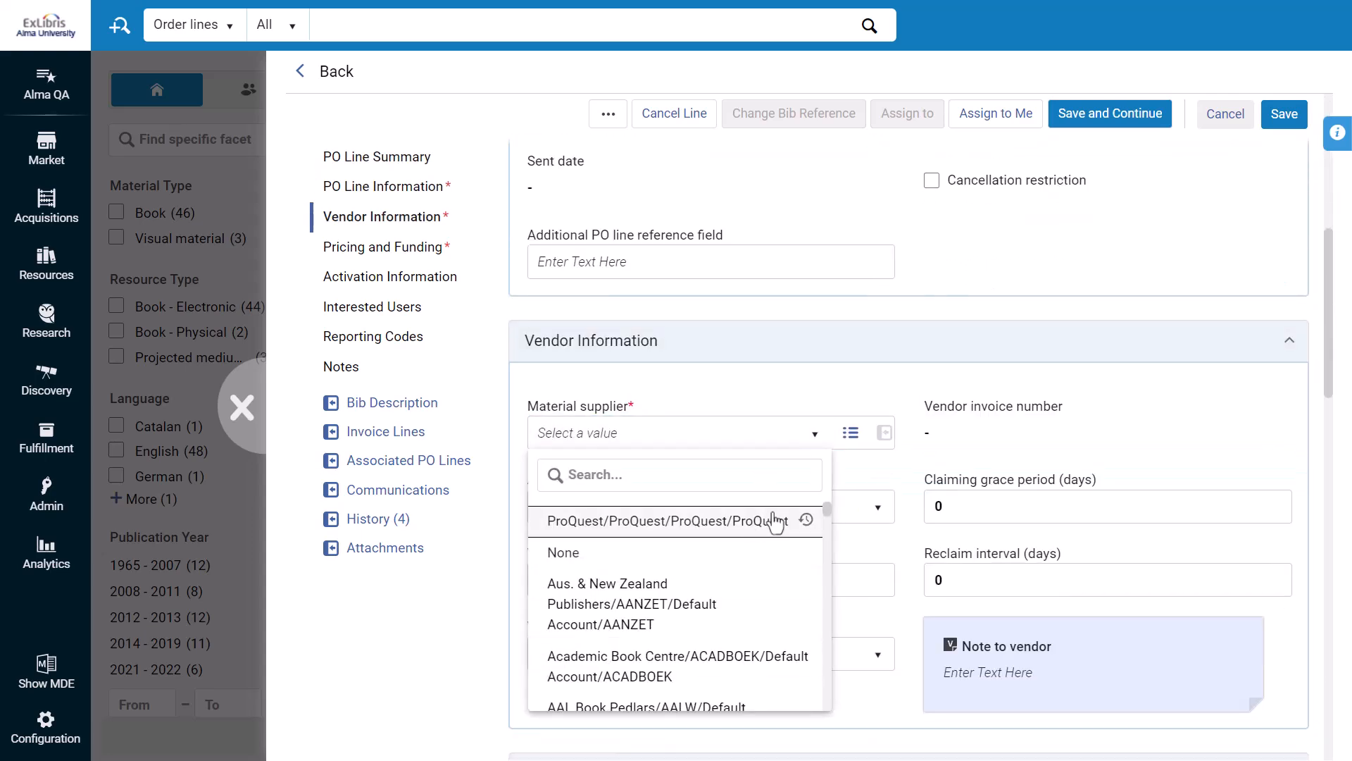
{"action": "left_click", "coordinate": [655, 520]}
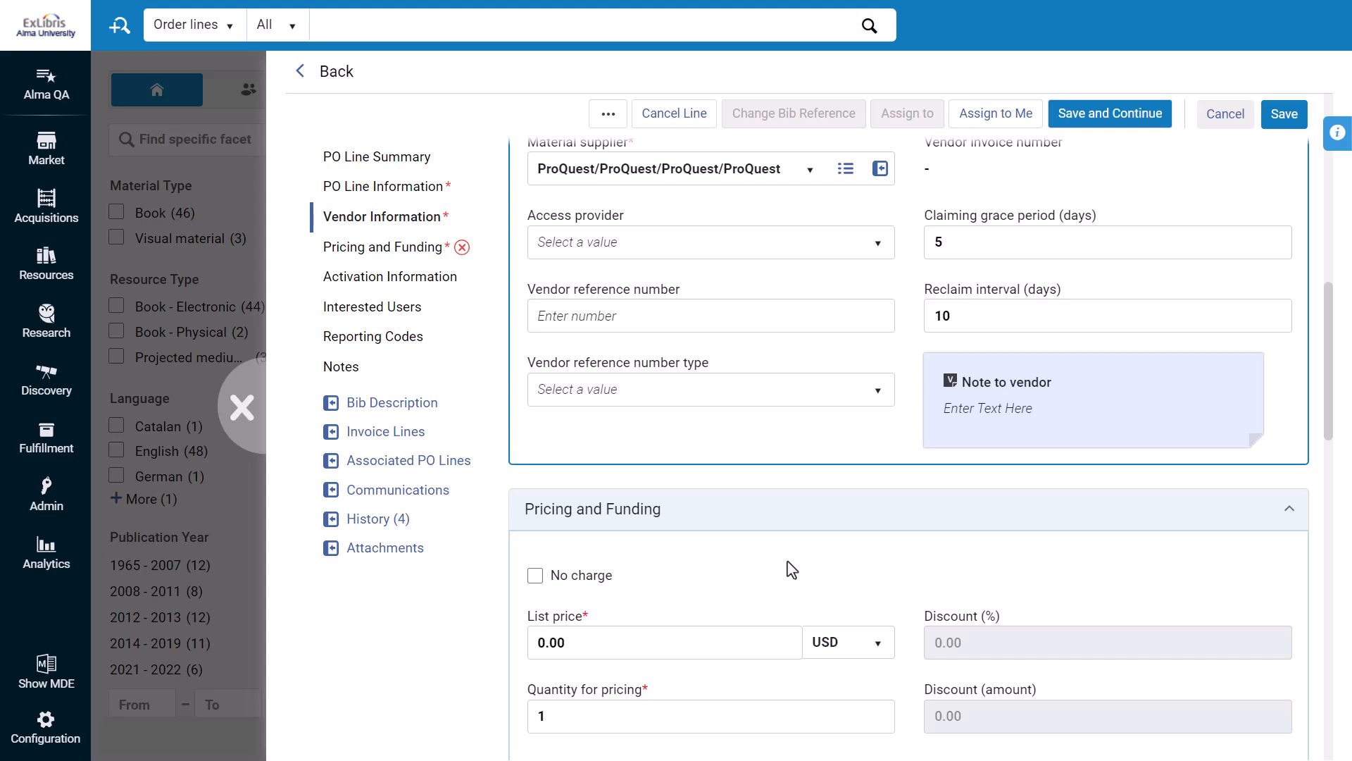
{"action": "left_click", "coordinate": [535, 575]}
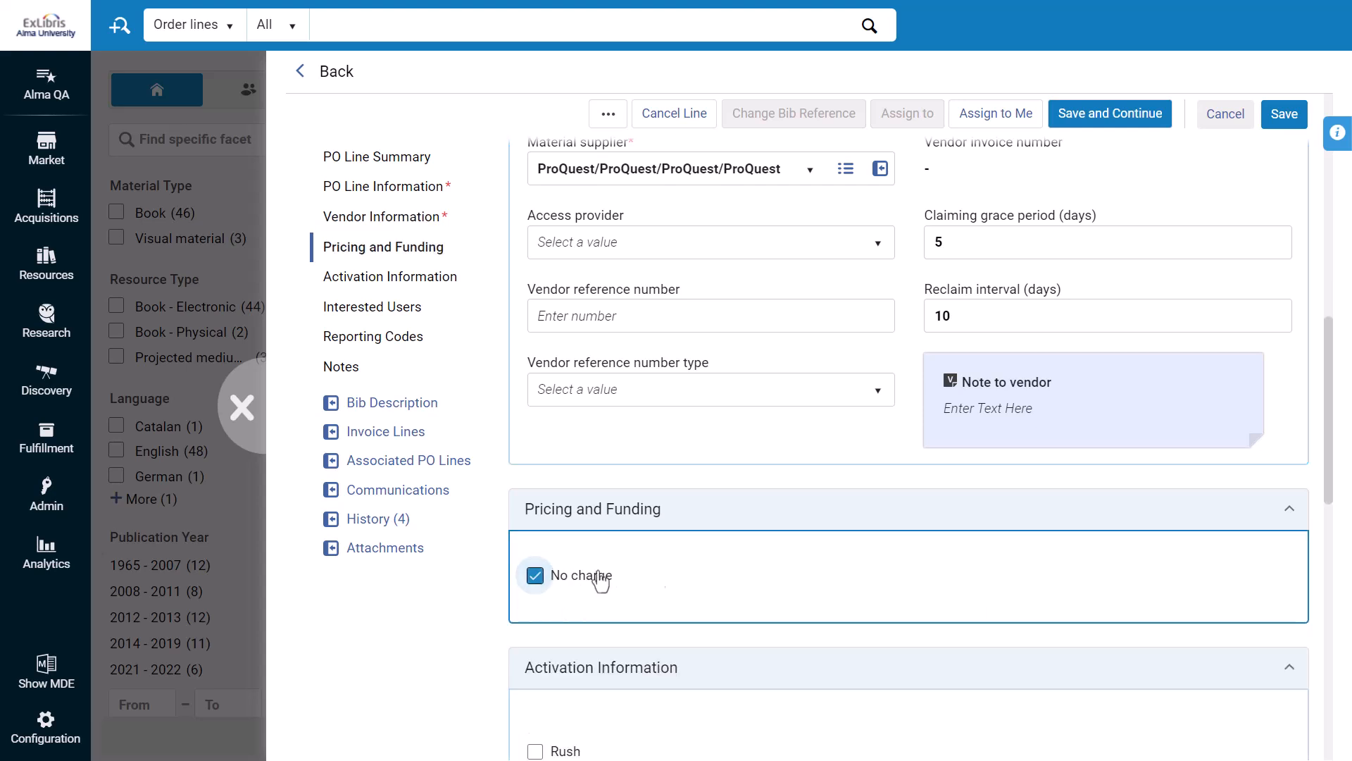
Under Activation Information select the Transformative Agreement license and save POL-62420
{"action": "scroll", "scroll_direction": "down", "scroll_amount": 3}
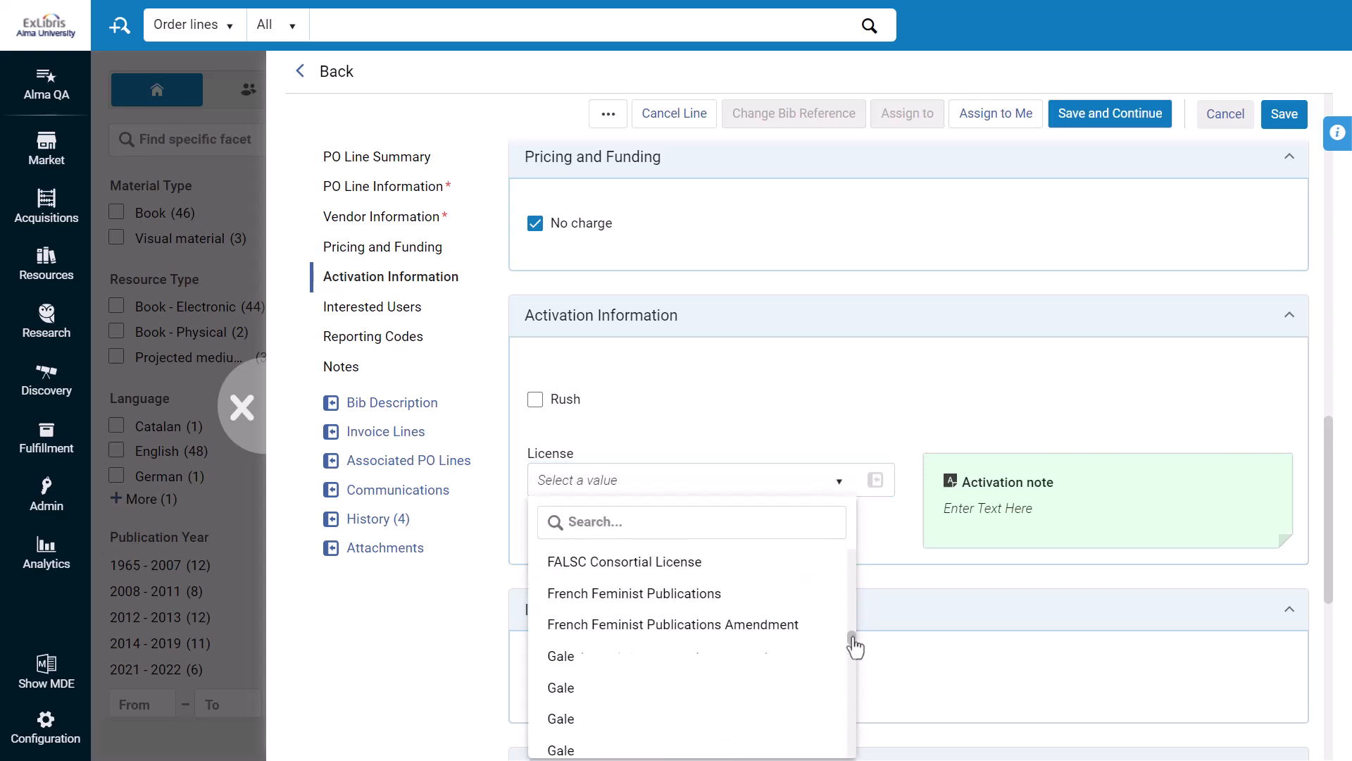
{"action": "scroll", "scroll_direction": "down", "scroll_amount": 3}
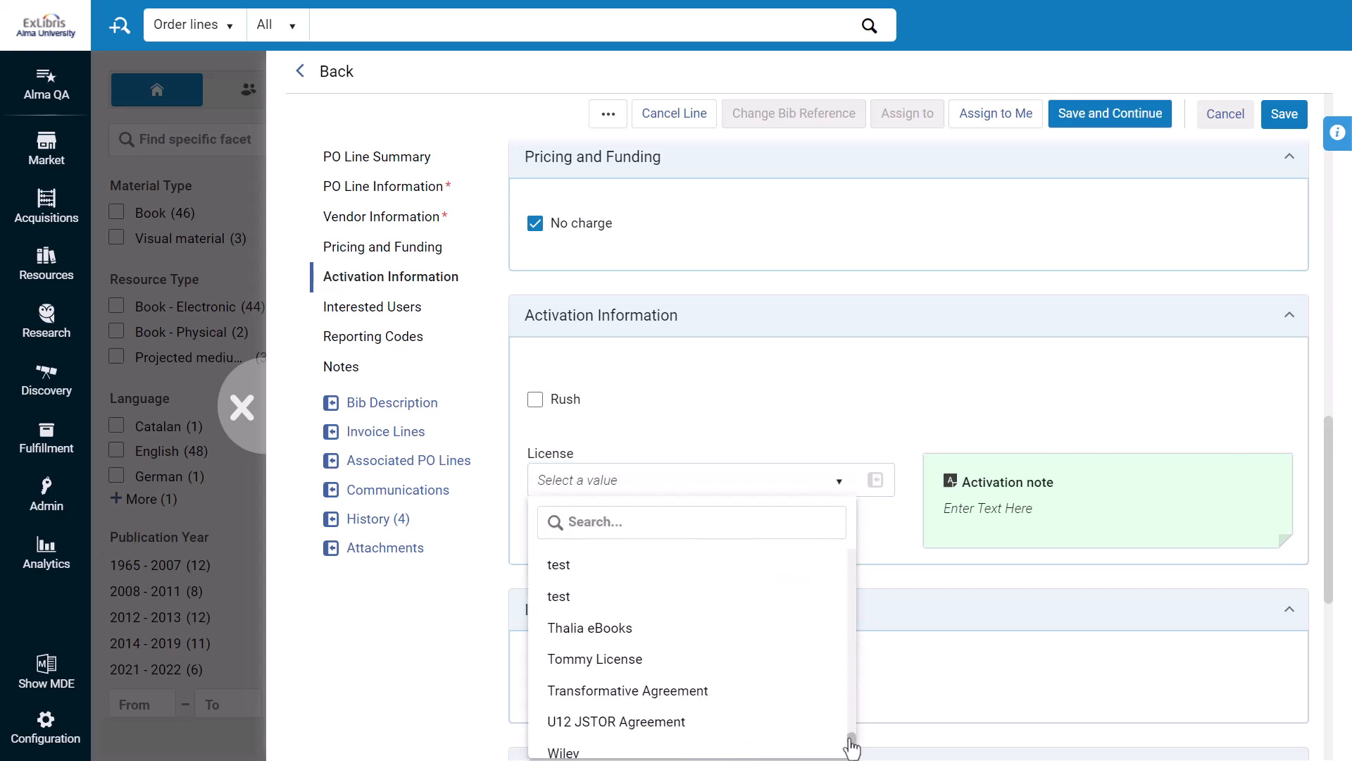
{"action": "left_click", "coordinate": [628, 690]}
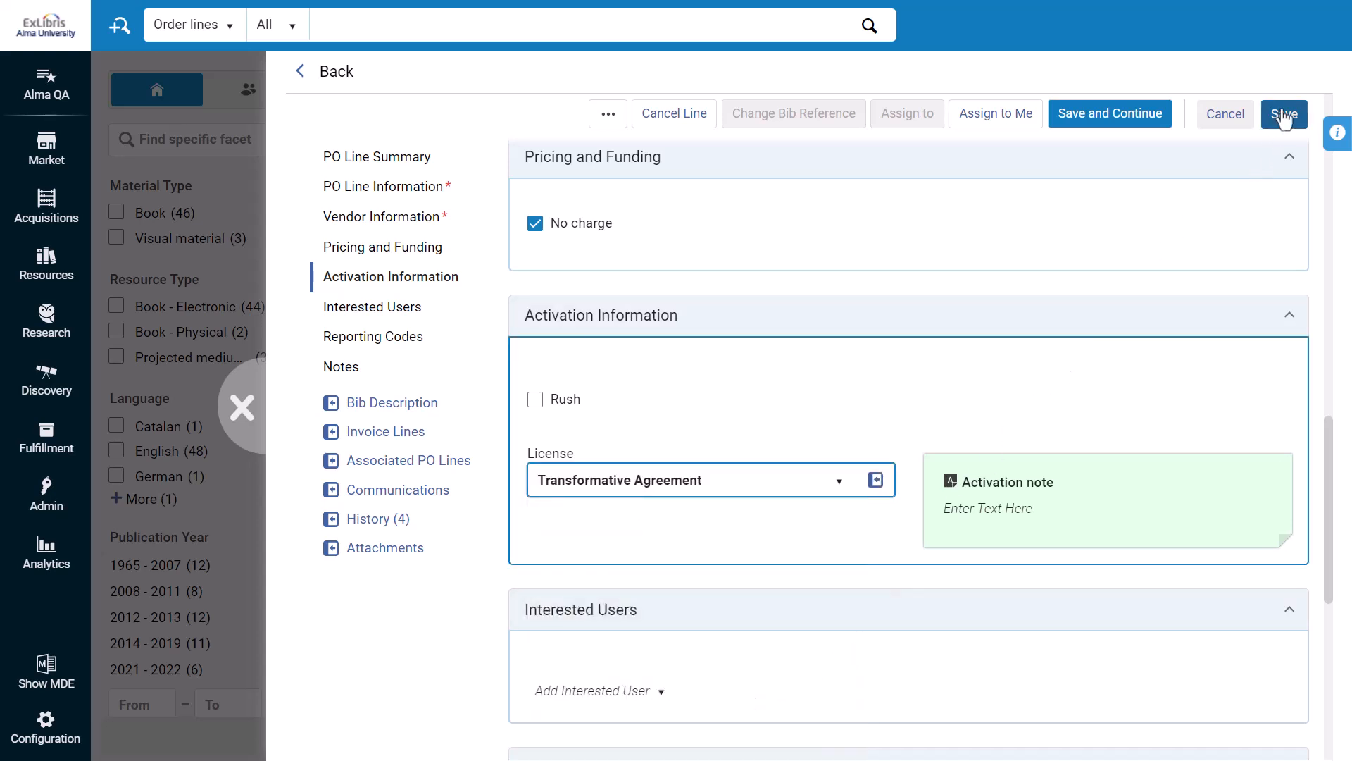
{"action": "left_click", "coordinate": [1285, 113]}
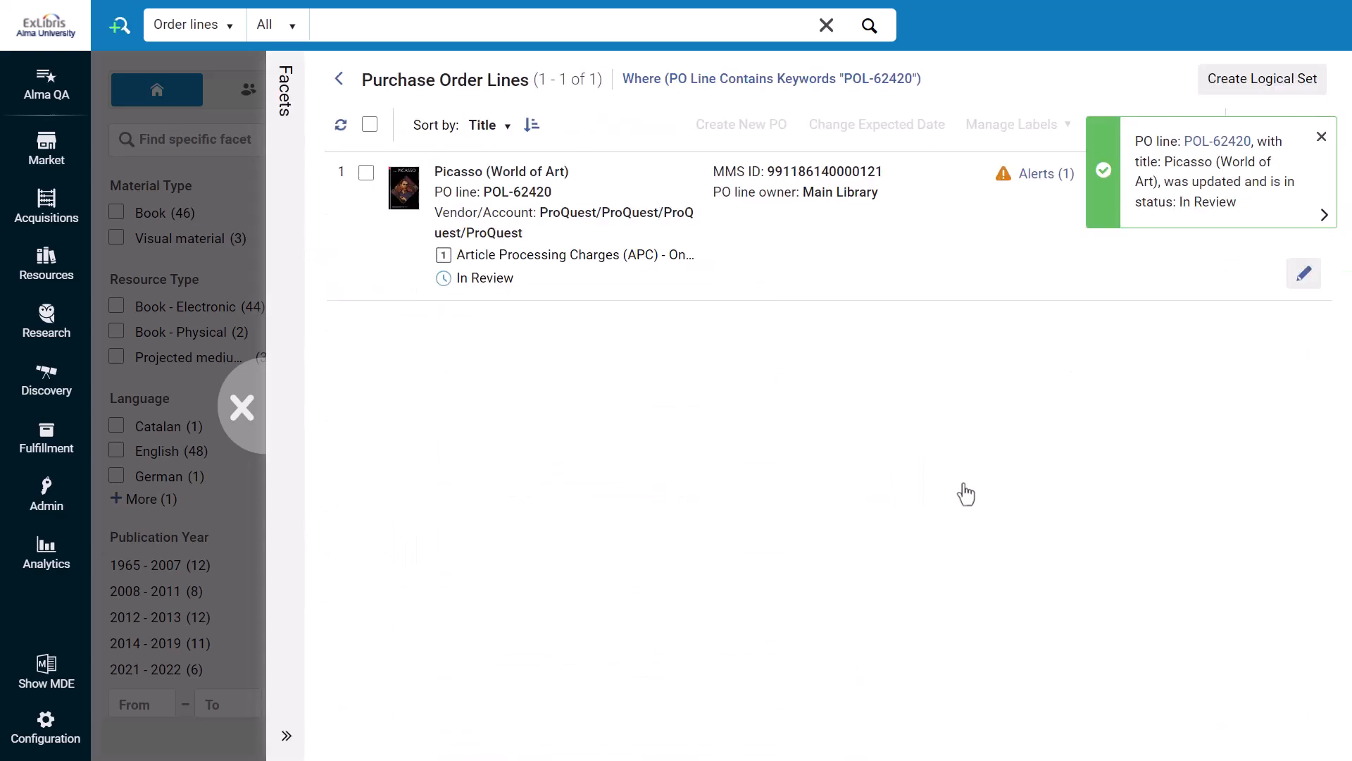